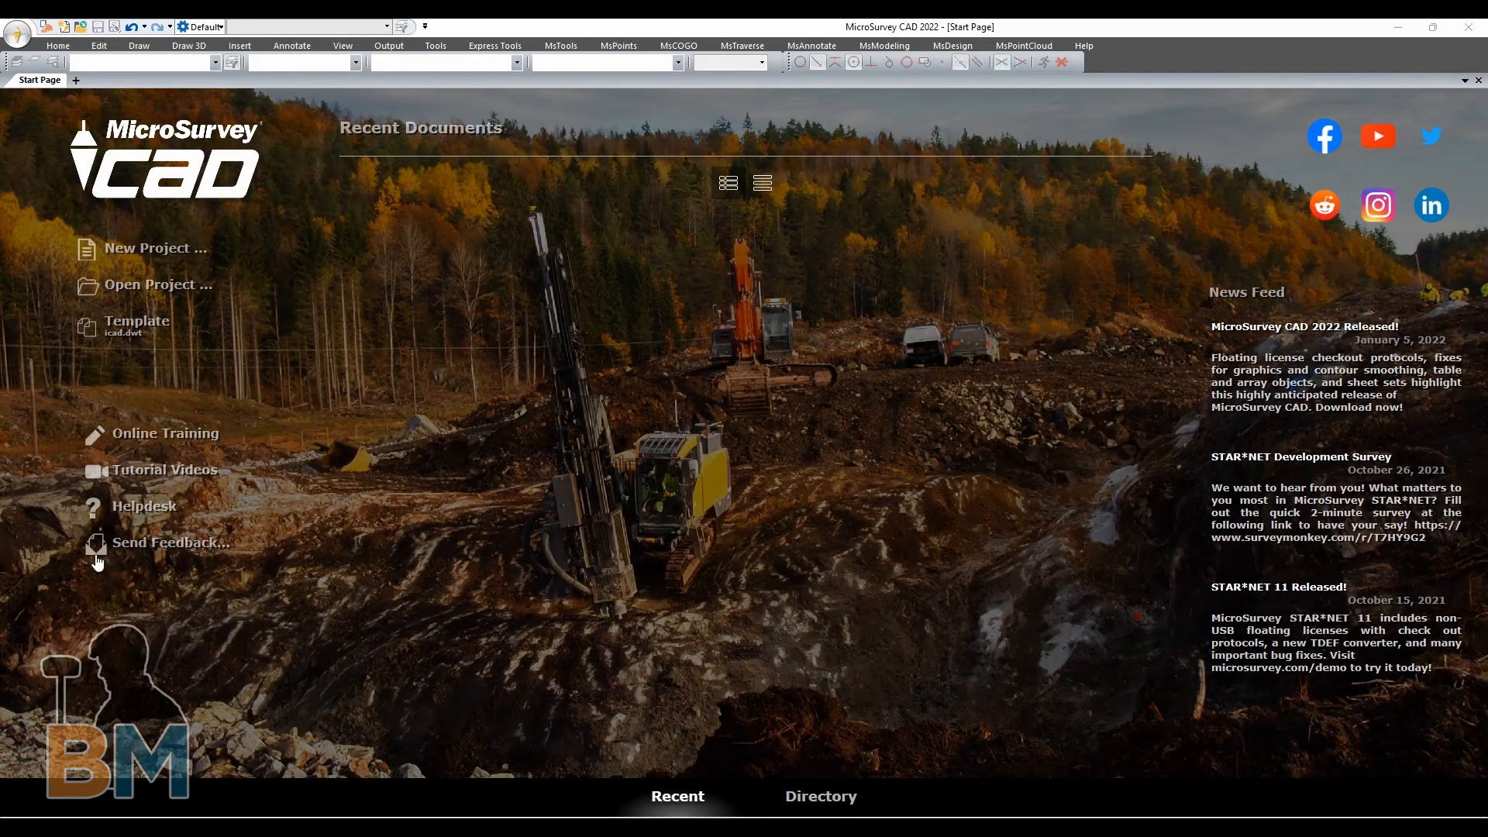
pyautogui.moveTo(1176, 439)
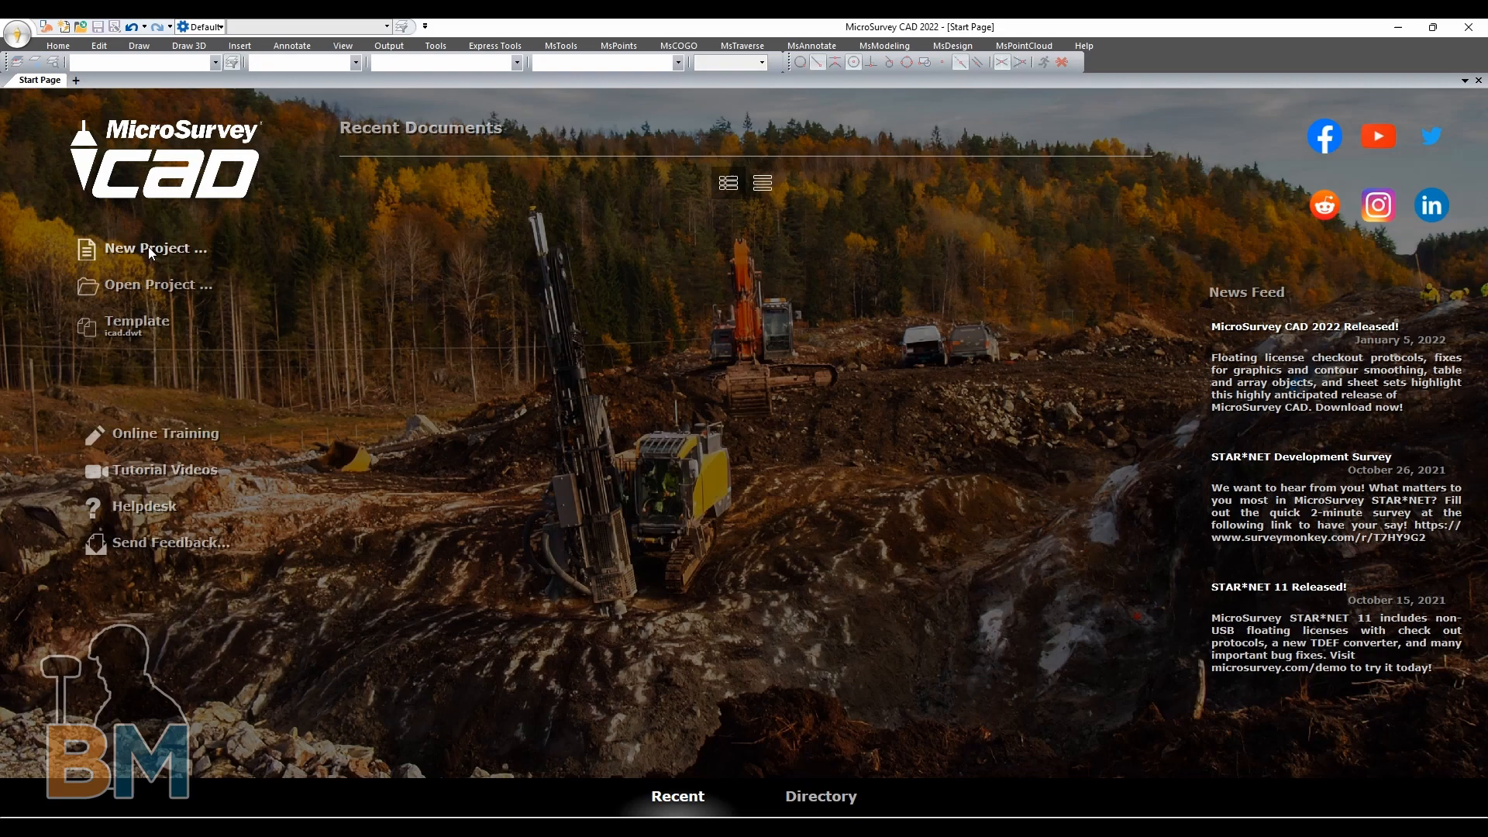
# - Start a new project, create a NewProject folder on the Desktop and save the drawing there as NewProject
pyautogui.click(155, 248)
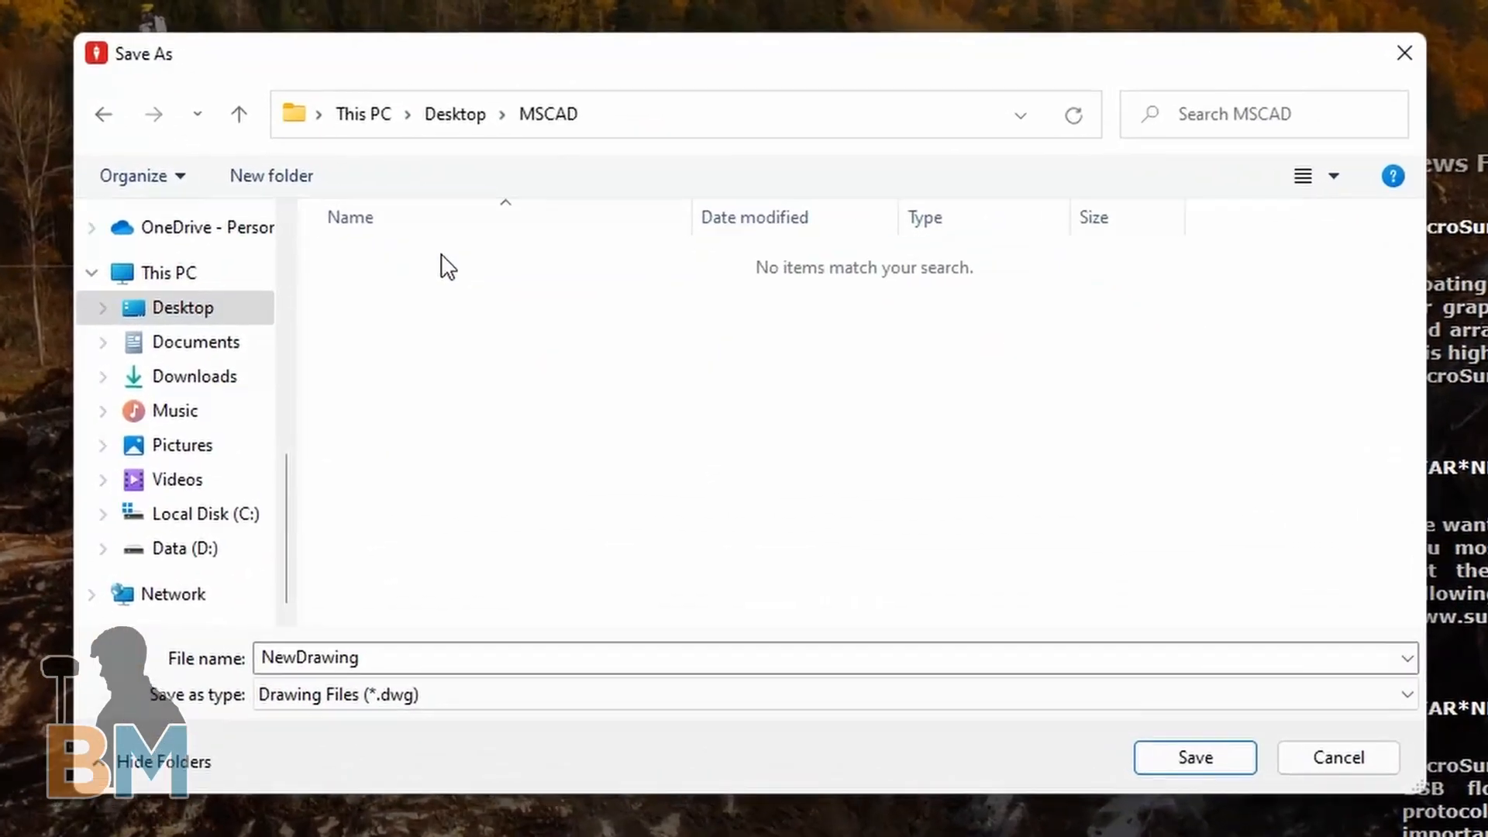
pyautogui.click(454, 113)
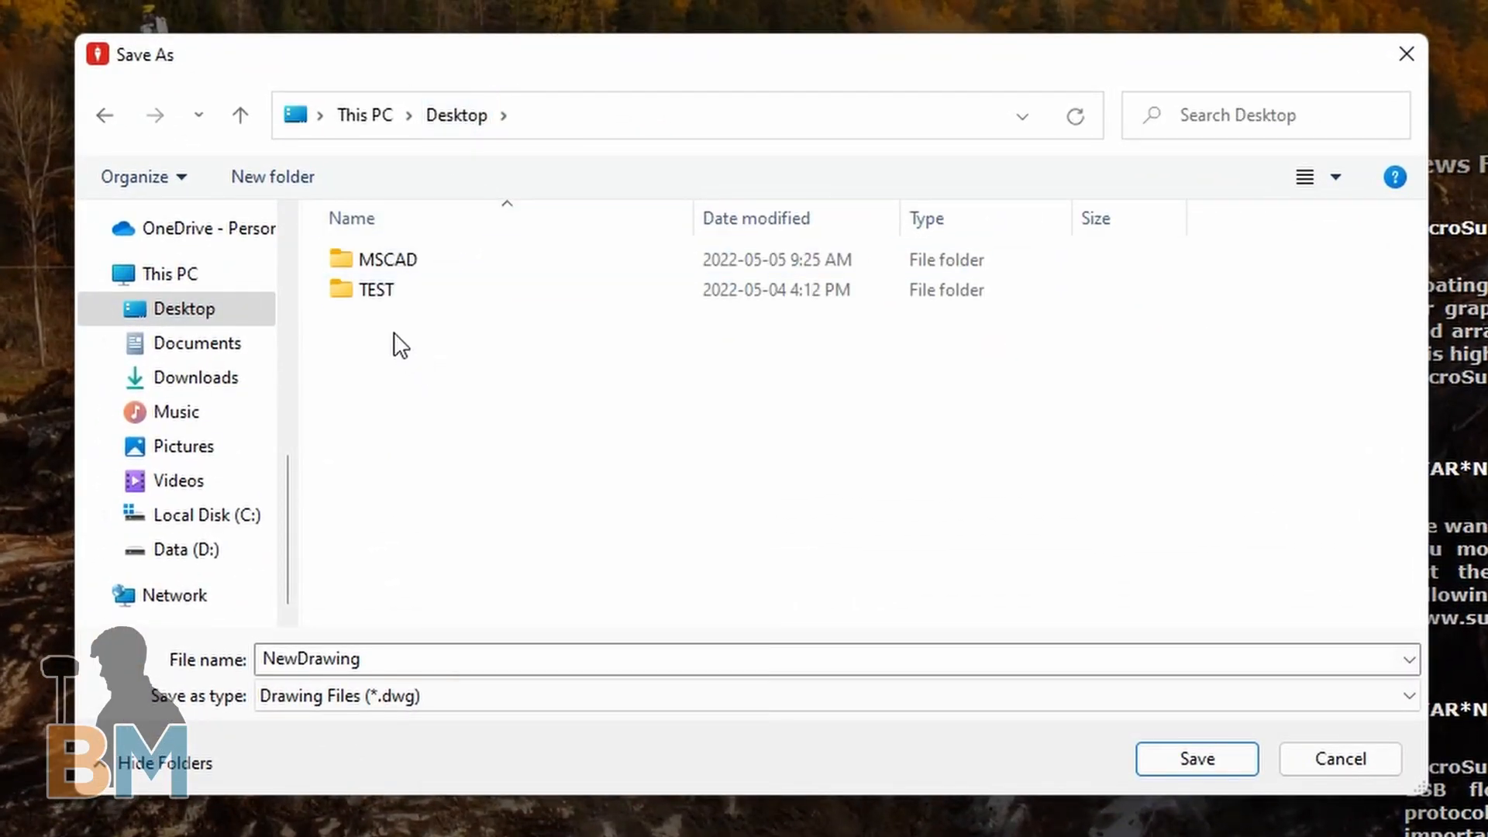
pyautogui.click(273, 176)
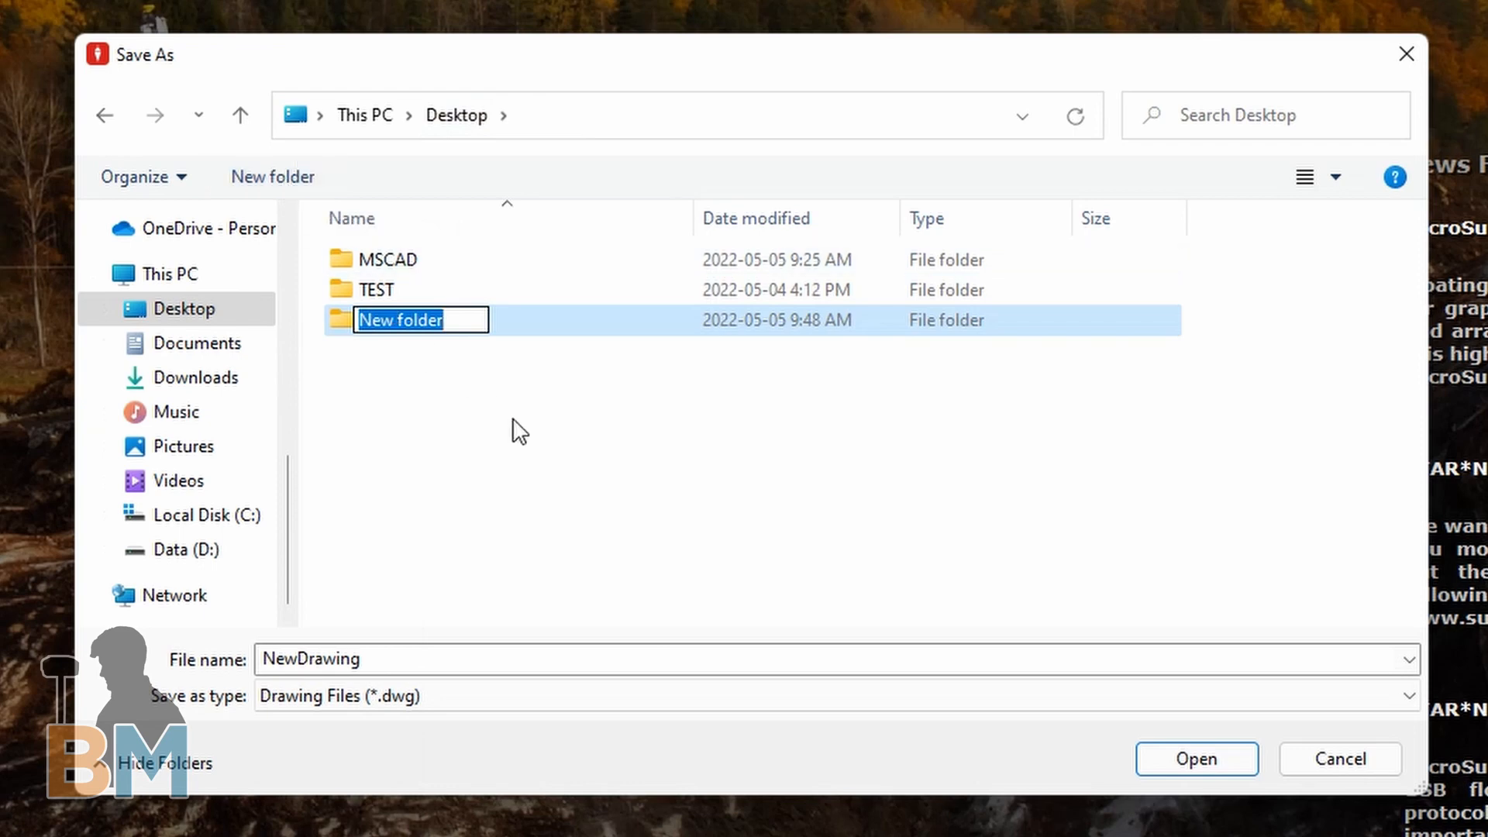
pyautogui.write('NewProject')
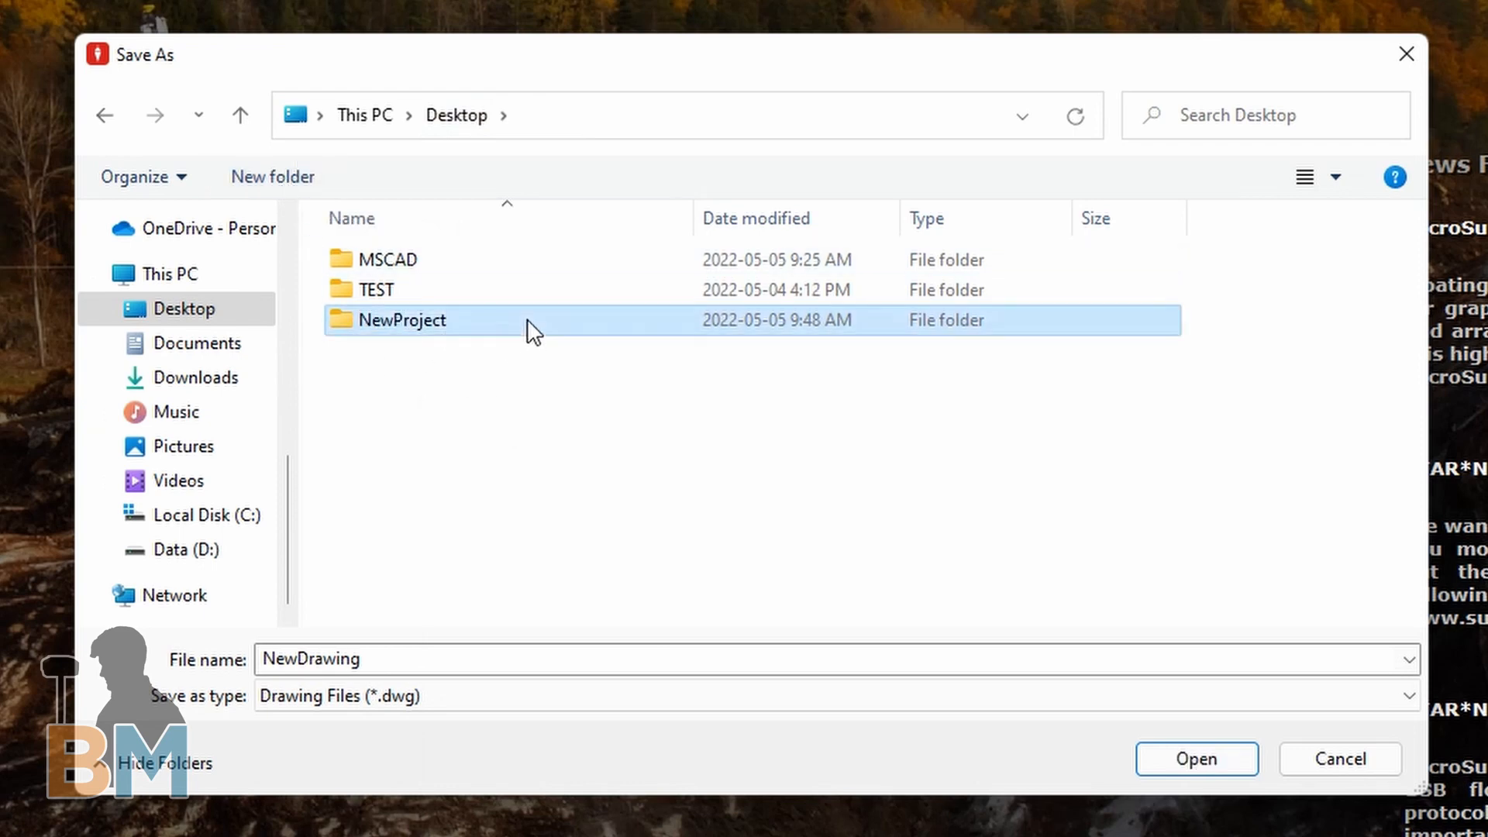
pyautogui.doubleClick(400, 319)
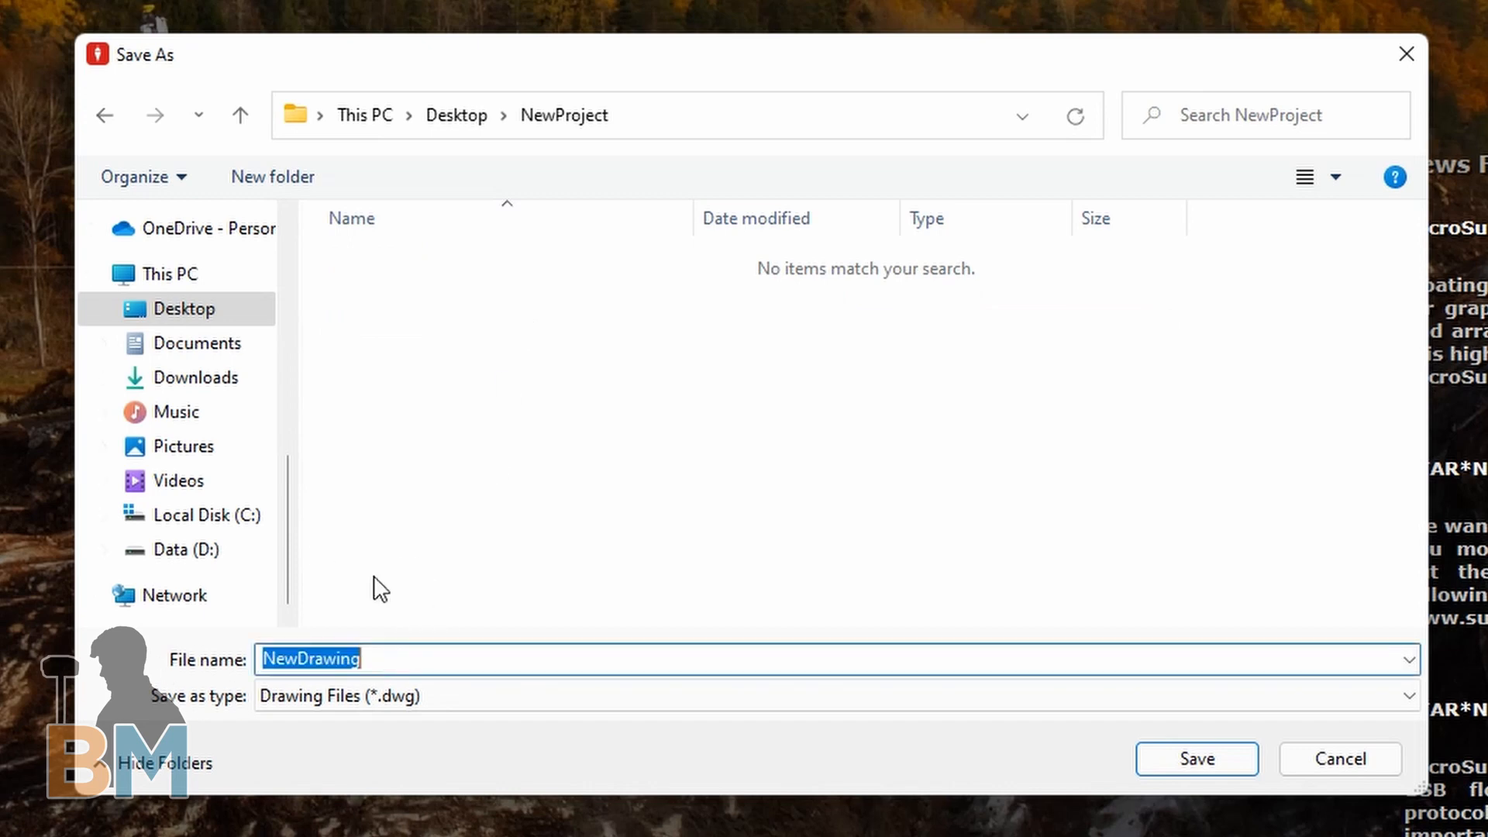
pyautogui.write('NewProject')
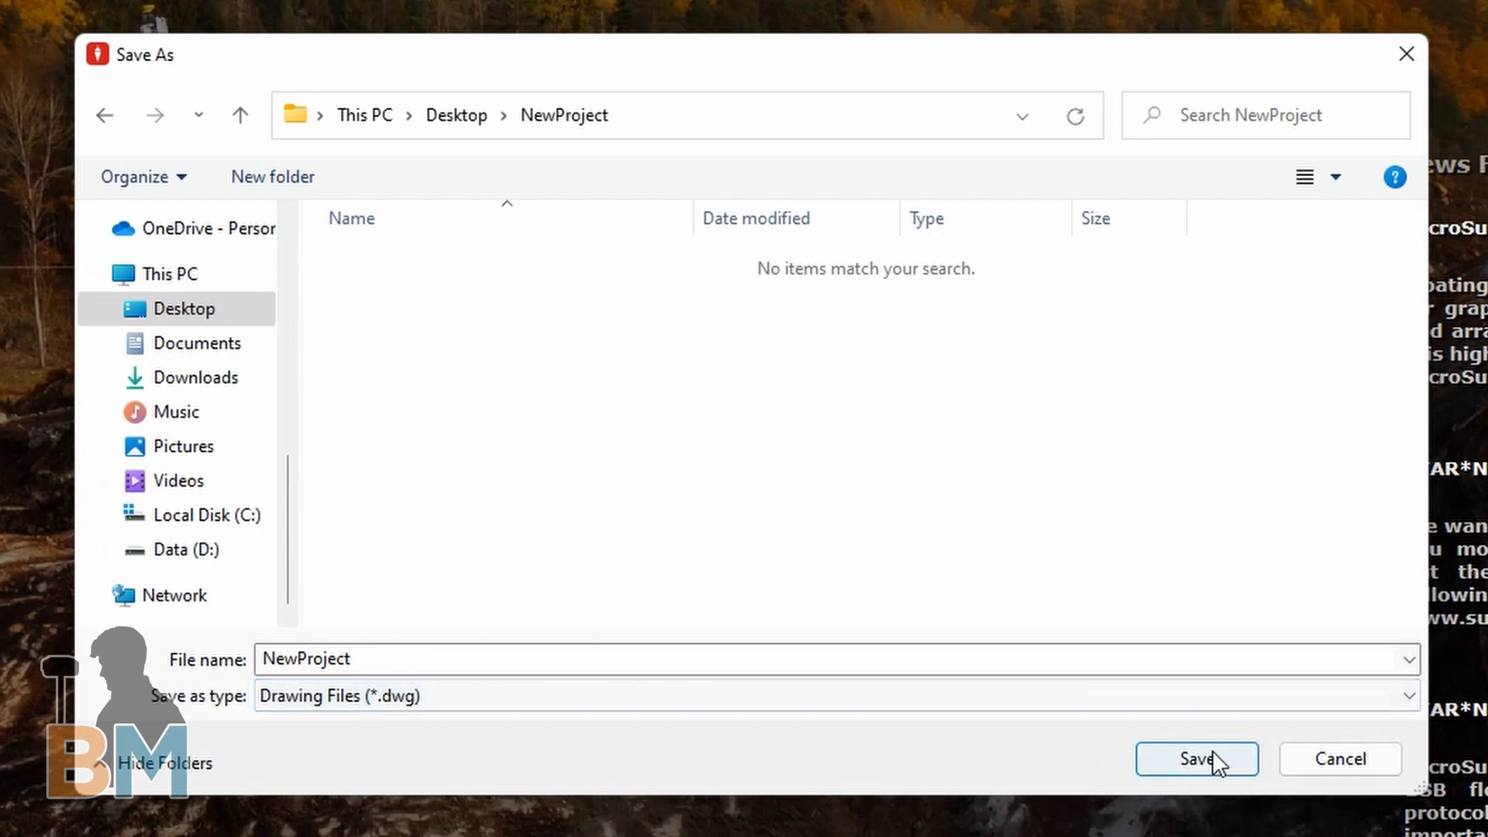
pyautogui.click(1195, 758)
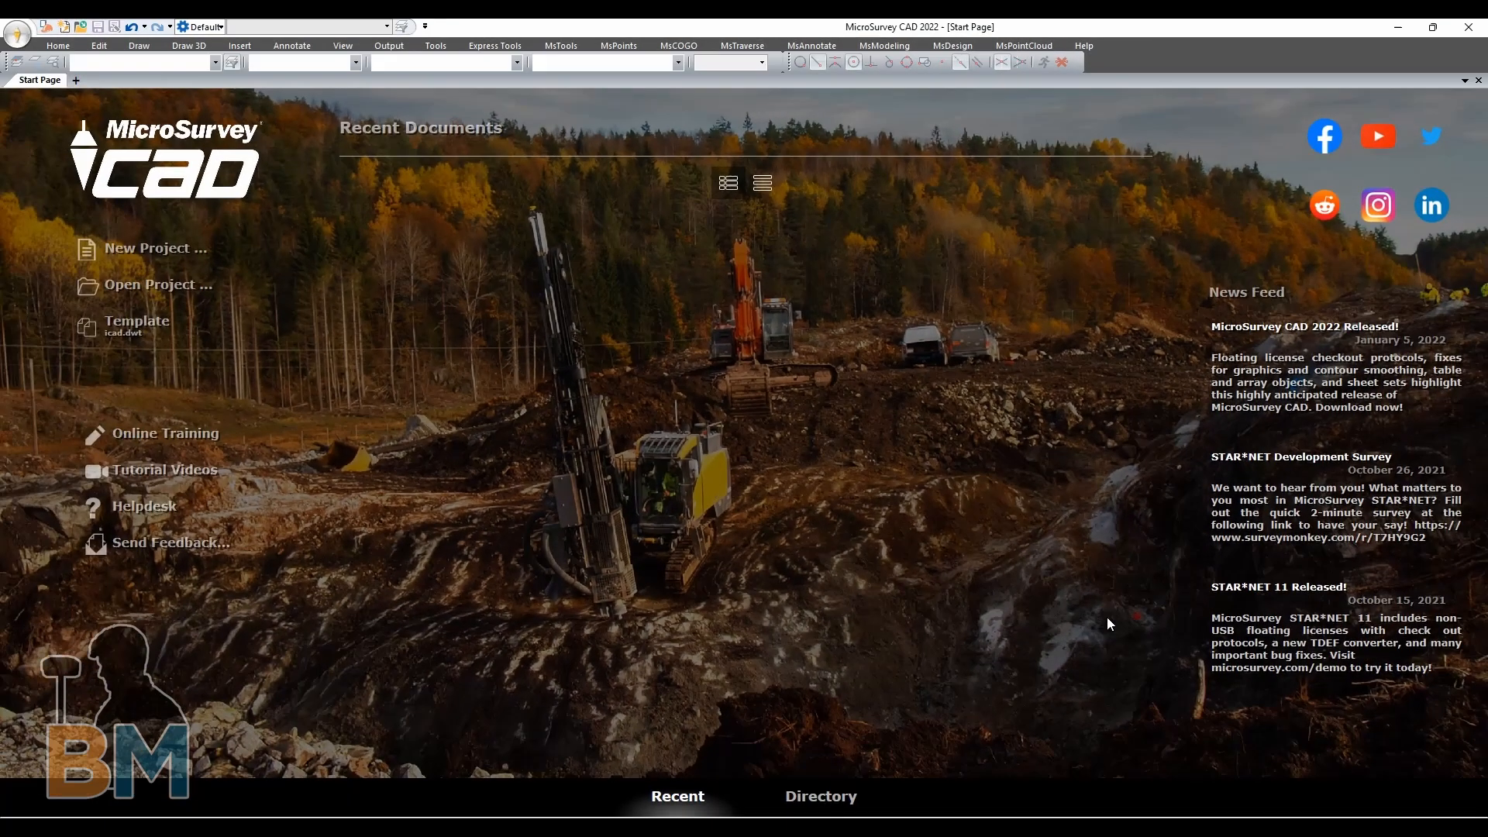
# - Accept the default General Configuration Options so the NewProject drawing opens in the viewport
pyautogui.click(152, 248)
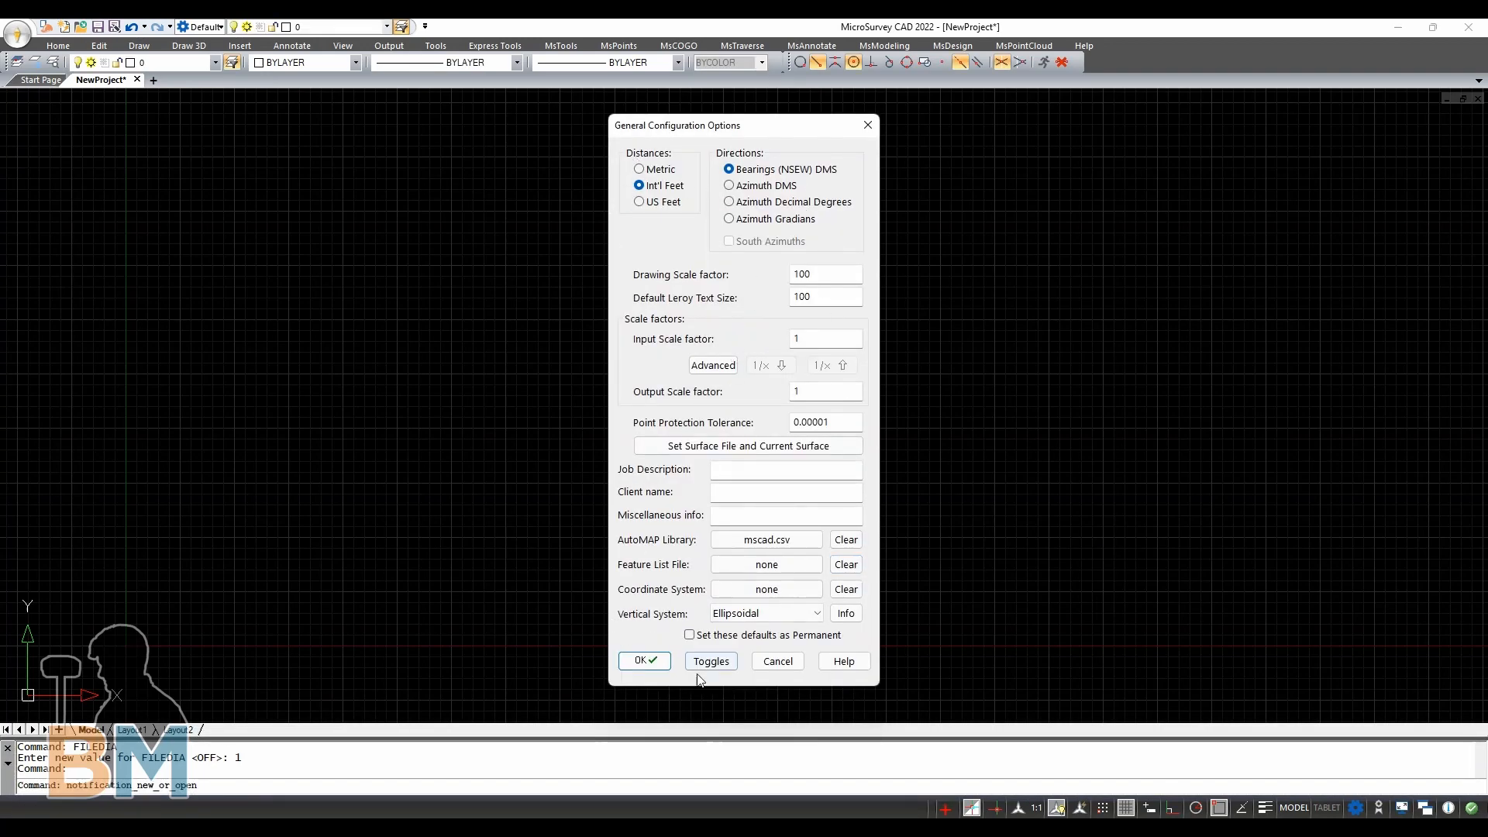
pyautogui.click(710, 660)
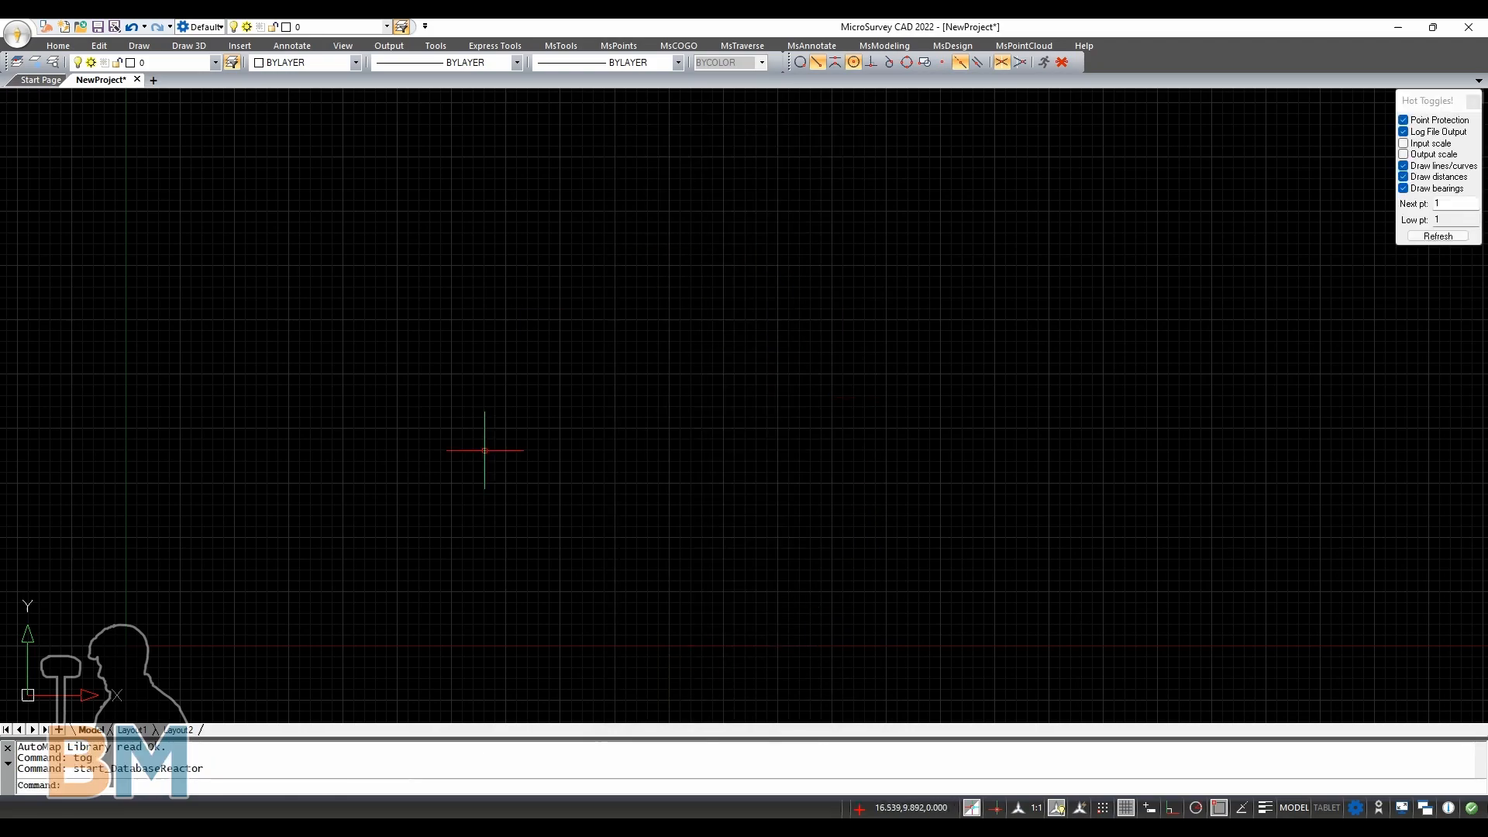